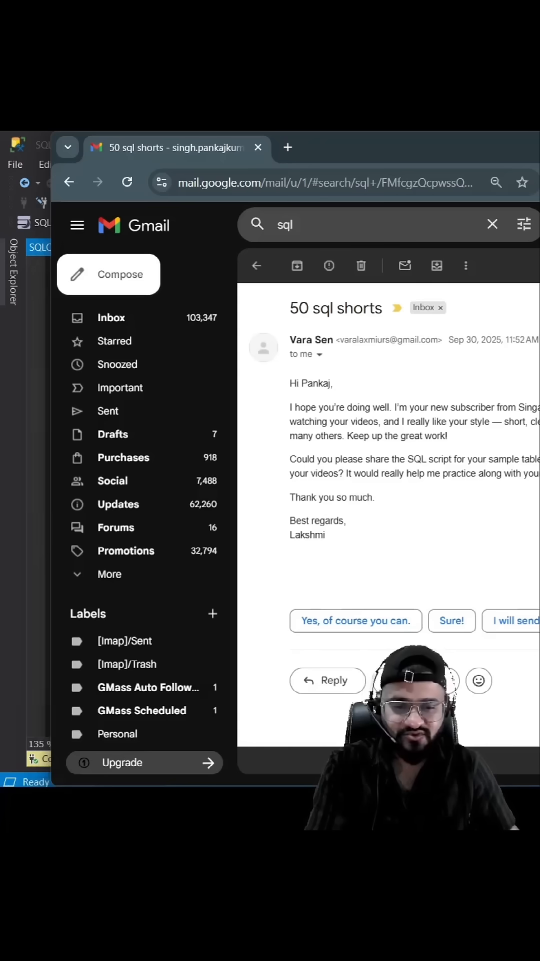
Show the Object Explorer tree of server databases, including EngineersDesk.
left_click(81, 164)
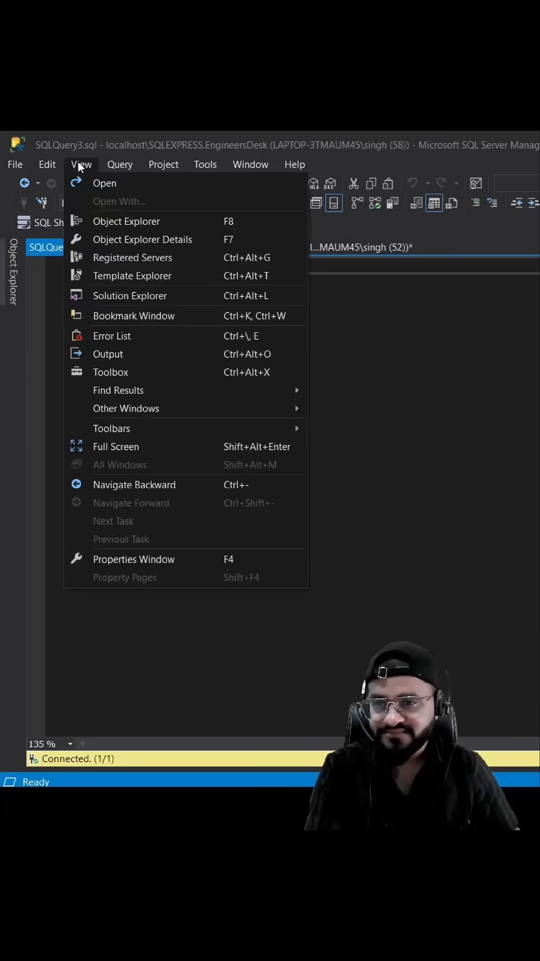
left_click(126, 221)
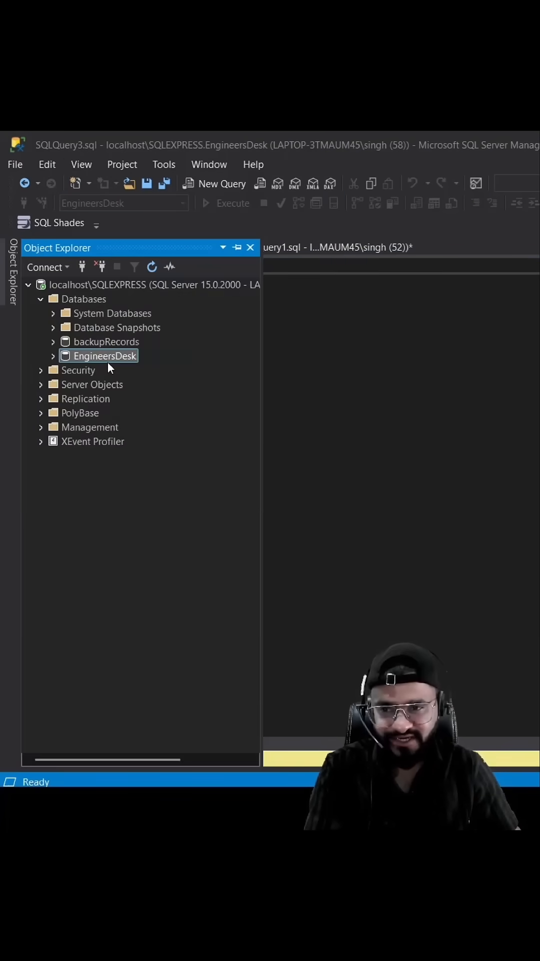
mouse_move(92, 360)
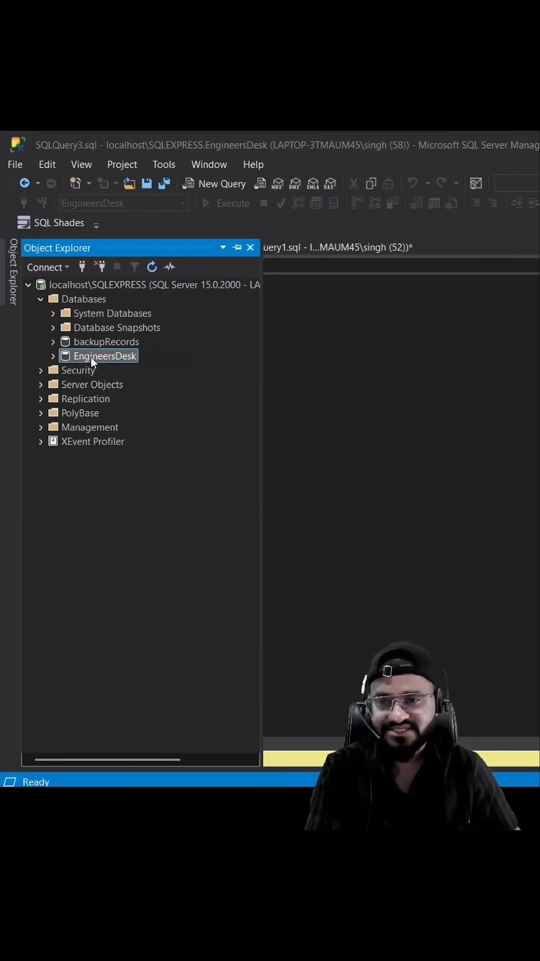
Start Generate Scripts for EngineersDesk, scripting specific objects with all Tables selected.
right_click(98, 355)
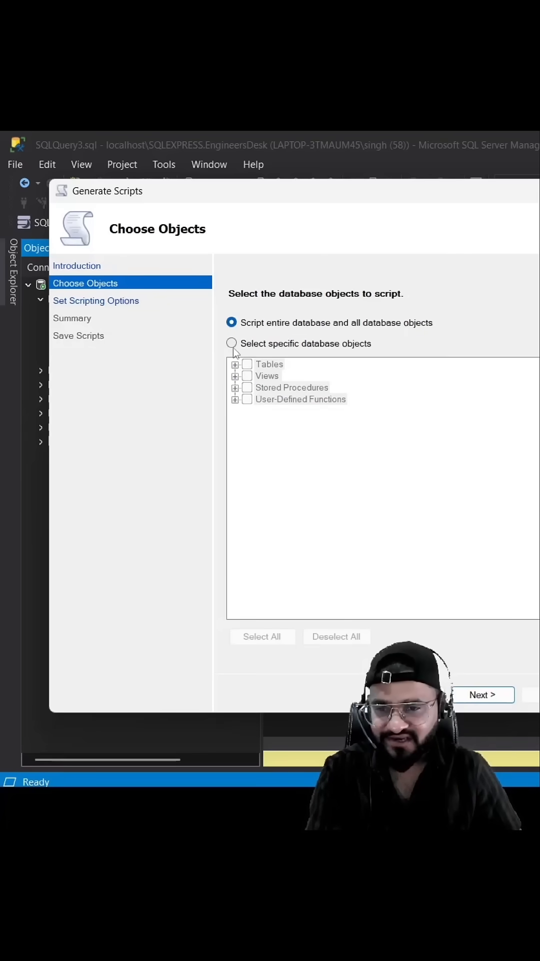
left_click(231, 343)
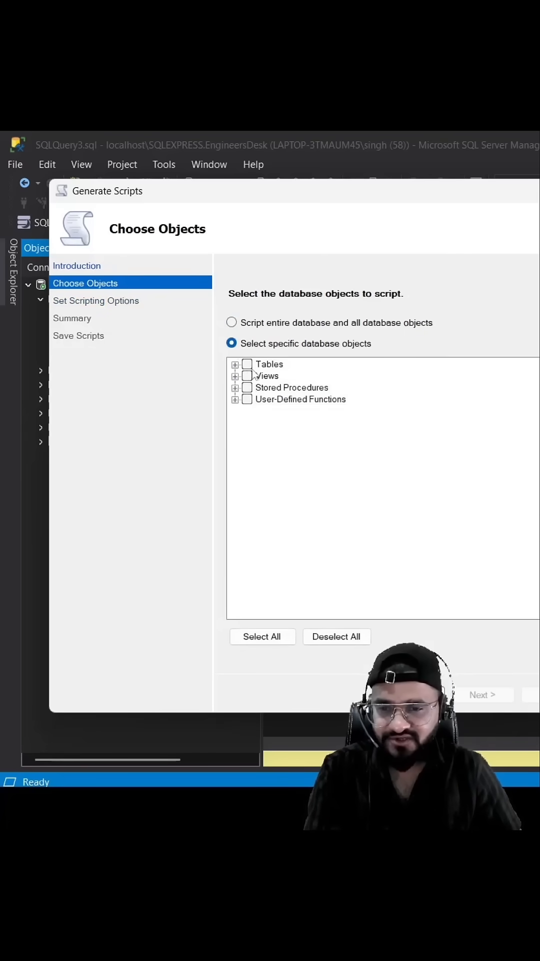
left_click(247, 363)
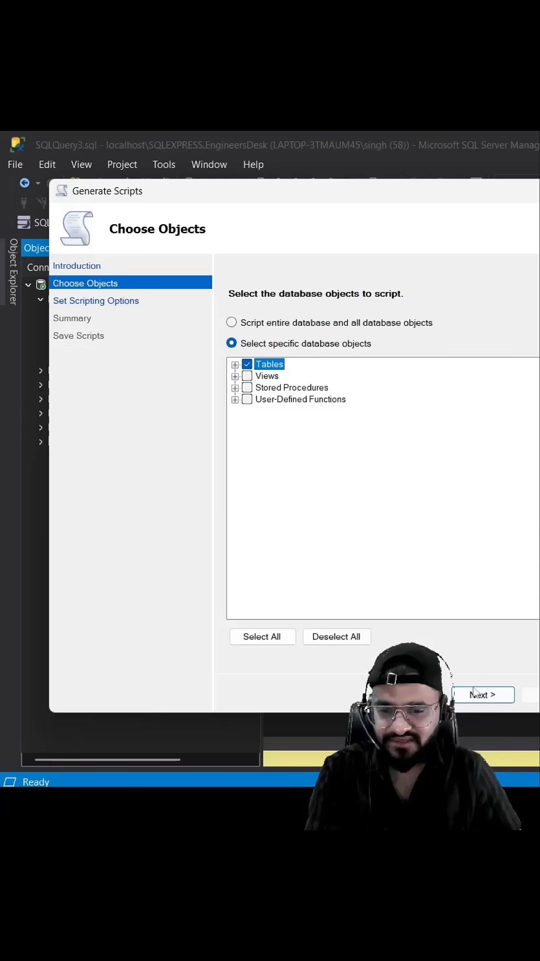
left_click(483, 695)
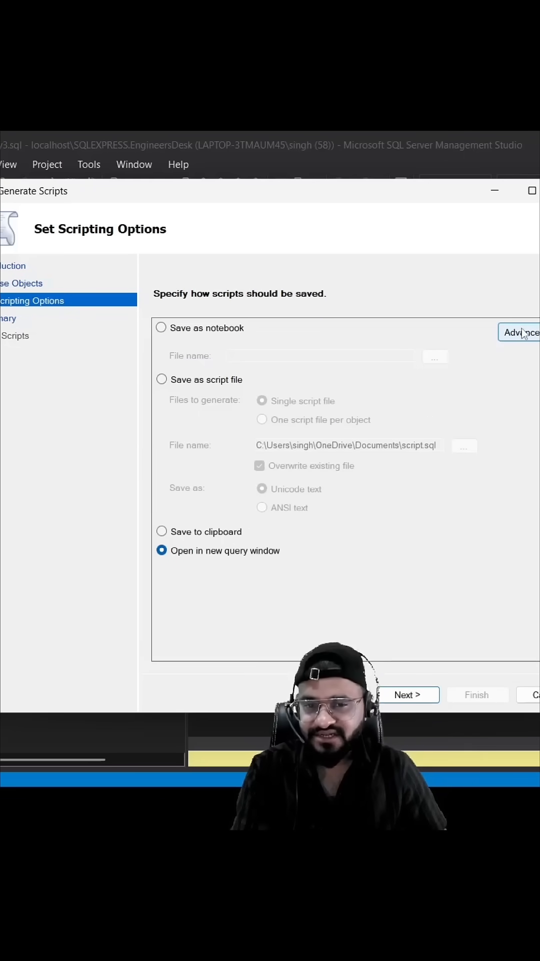
In Advanced scripting options, set 'Types of data to script' to 'Schema and data'.
left_click(519, 331)
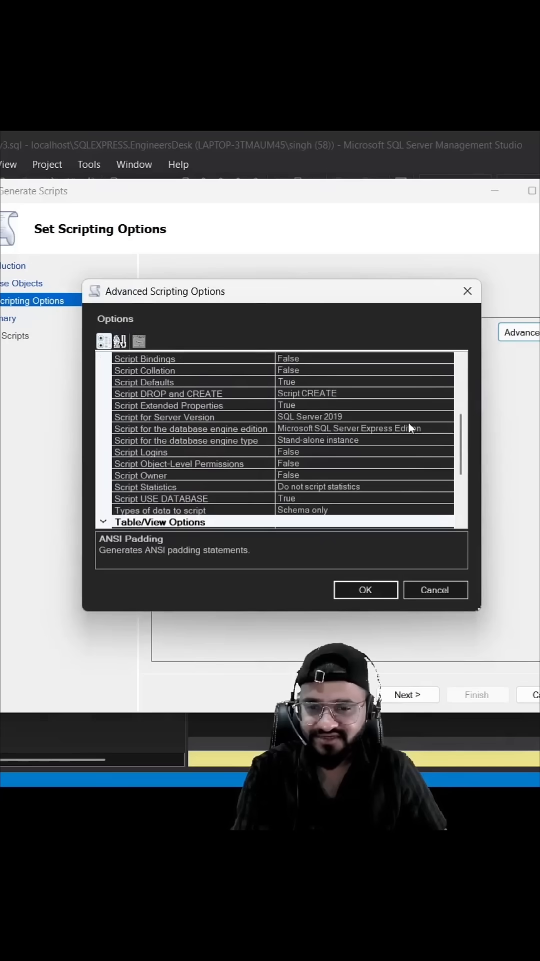
mouse_move(300, 513)
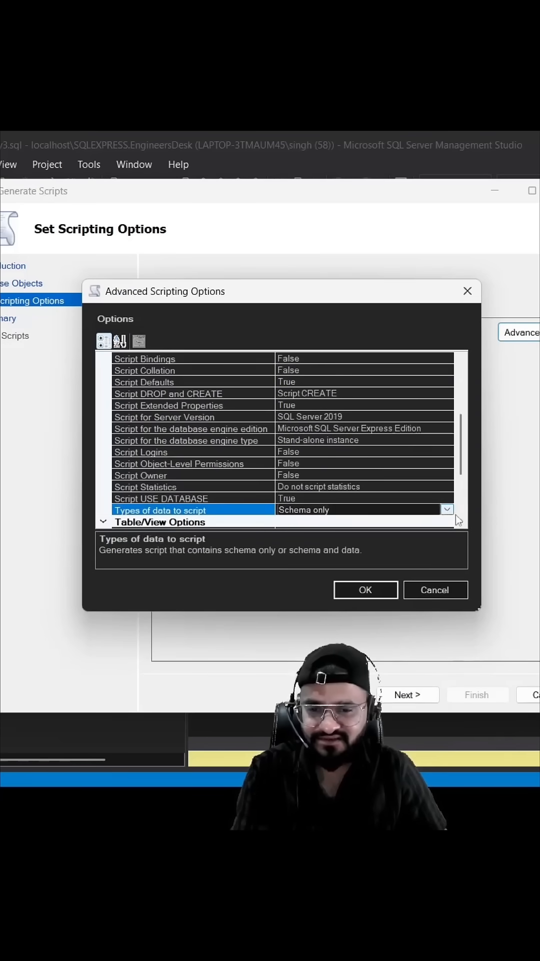
left_click(366, 589)
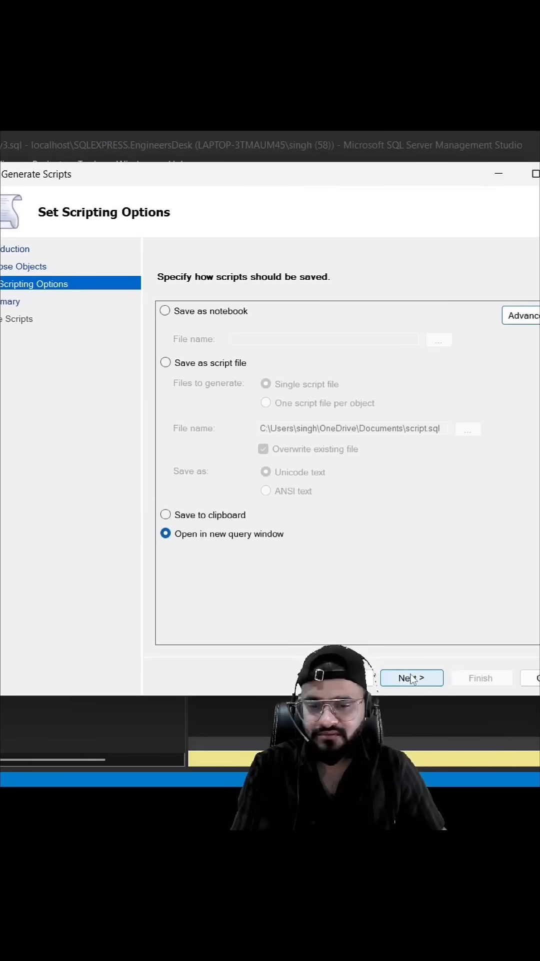
Finish the wizard to generate the EngineersDesk table script in a new query window and review it.
left_click(412, 677)
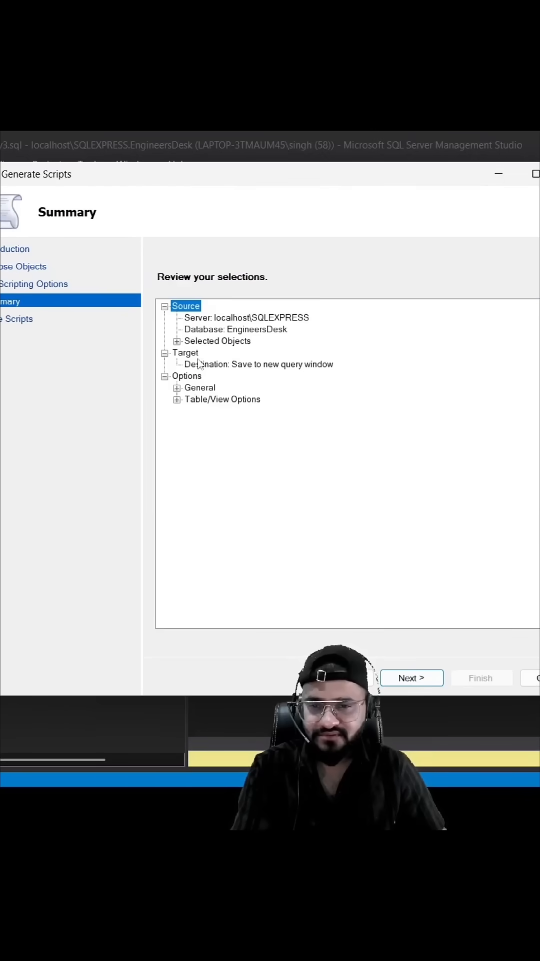
left_click(411, 677)
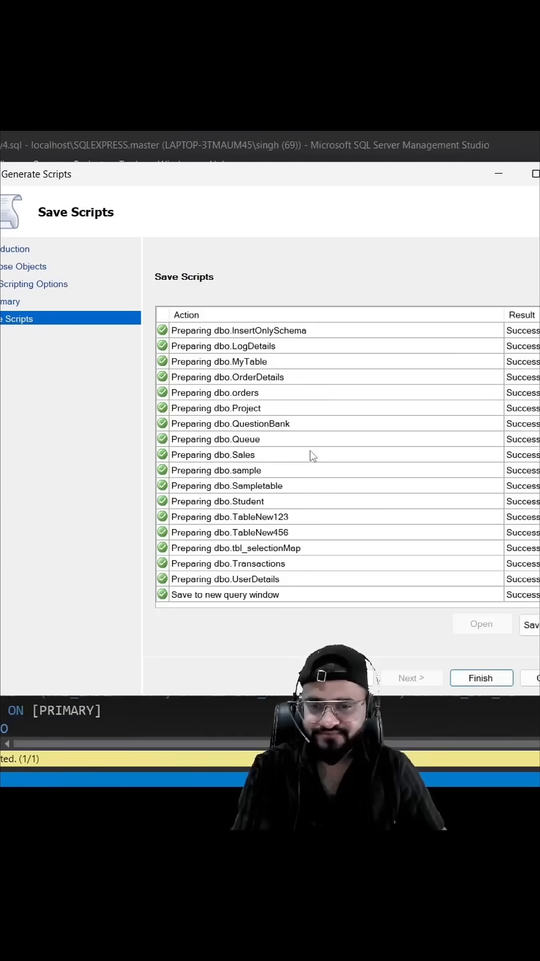
left_click(482, 677)
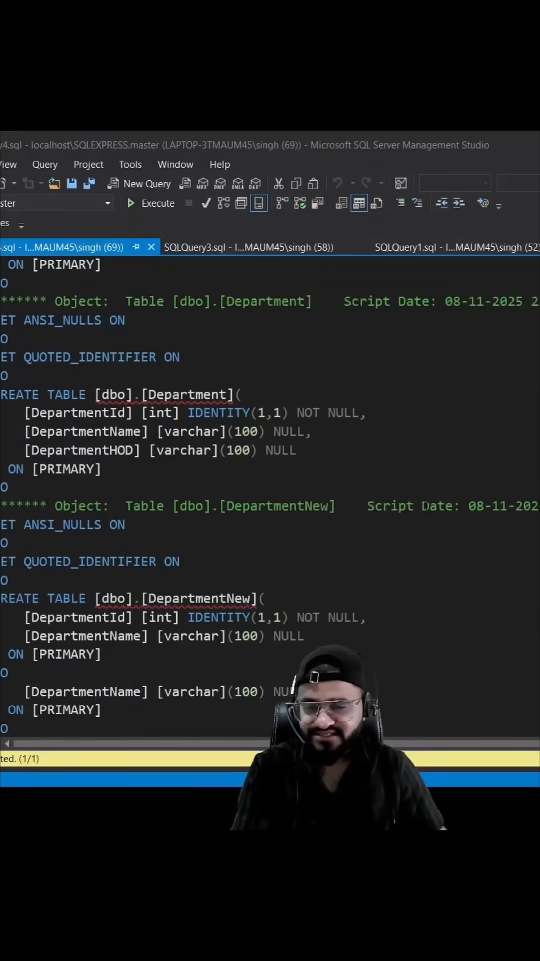
scroll("down", 3)
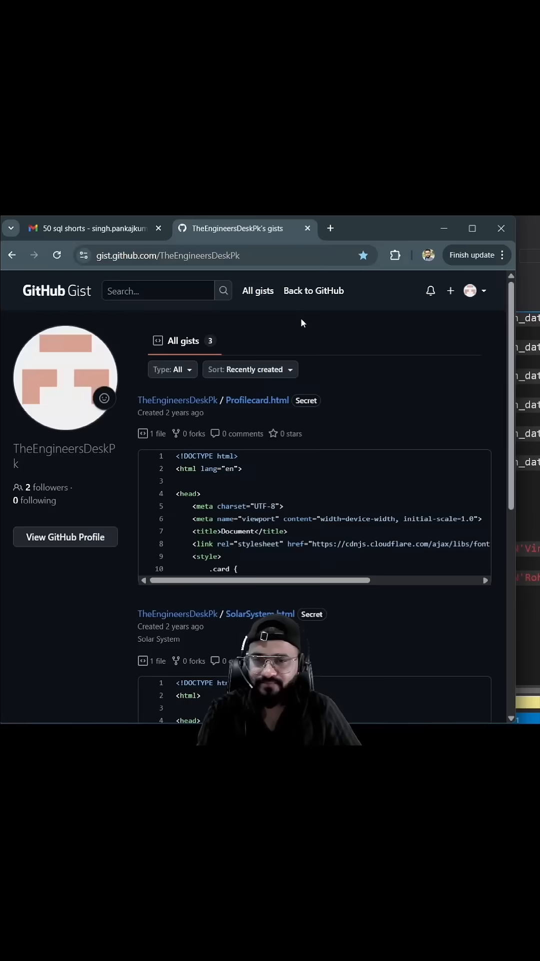
Create a new gist with the description 'SQL script demo'.
left_click(451, 290)
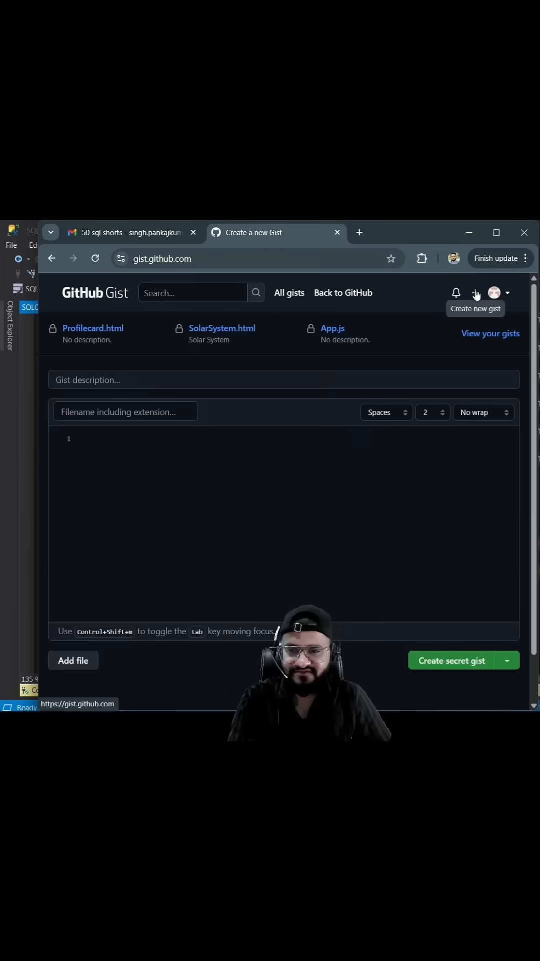
type("S")
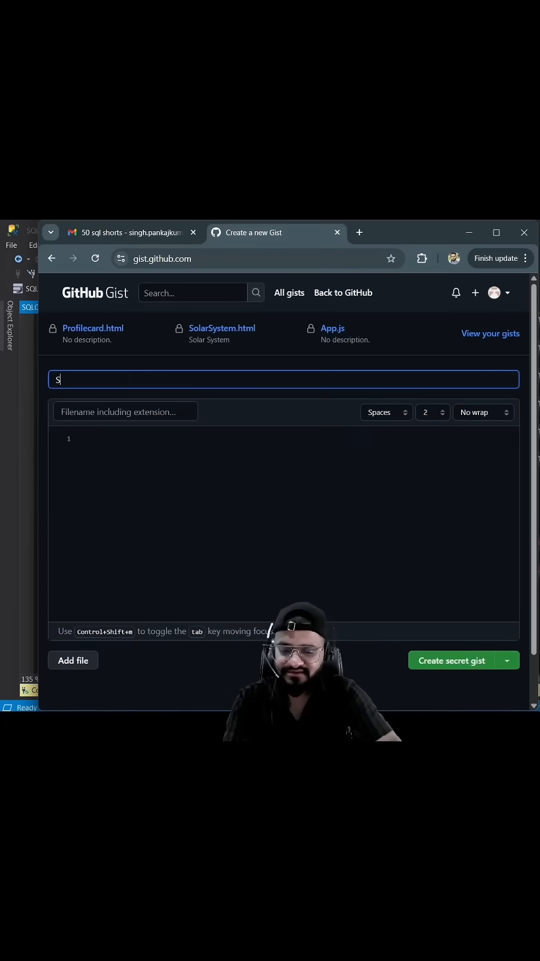
type("QL scr")
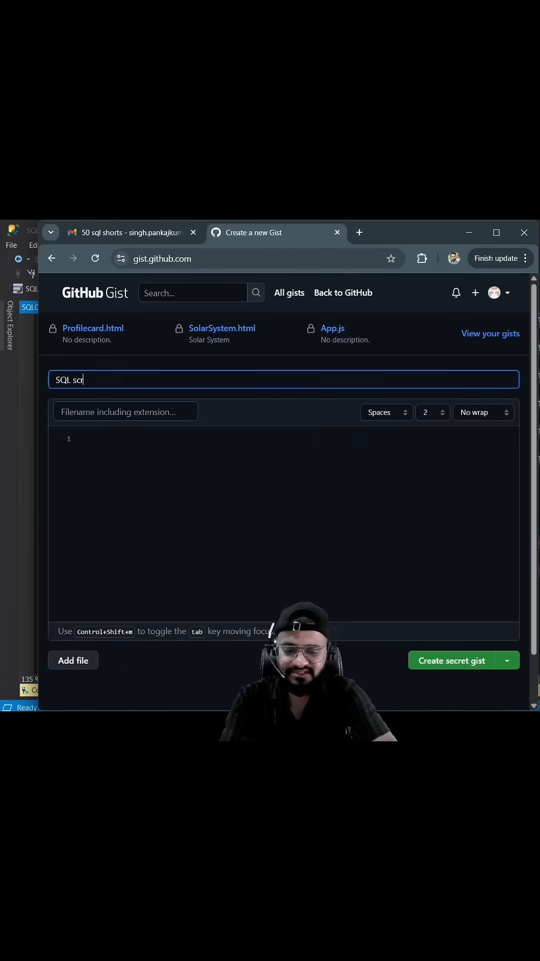
type("ipt de")
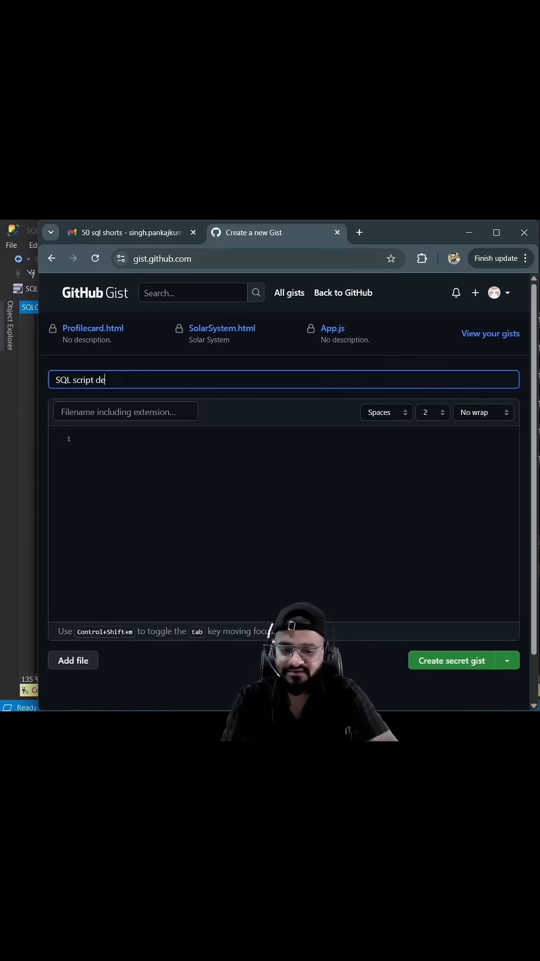
type("mo")
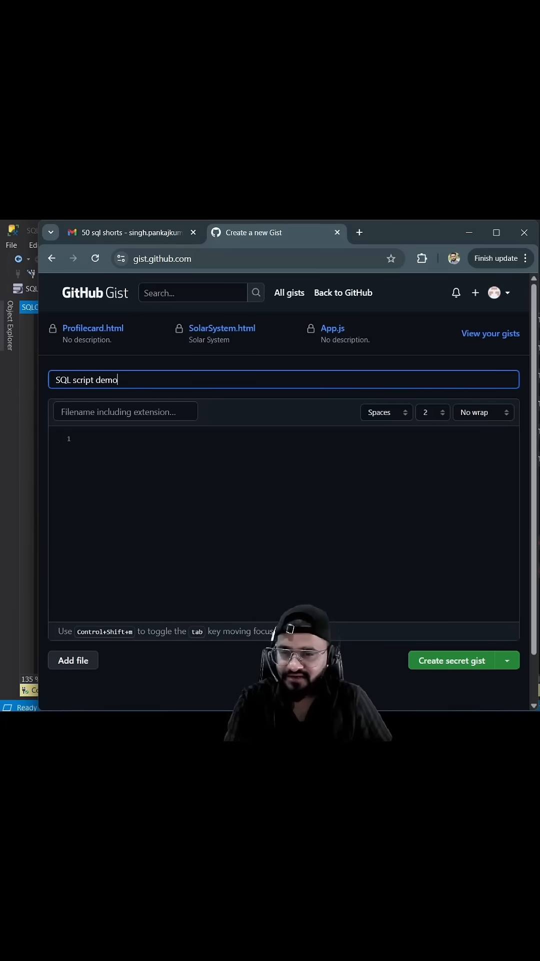
Name the gist file '.sql' with the pasted script and publish it as a public gist.
left_click(125, 411)
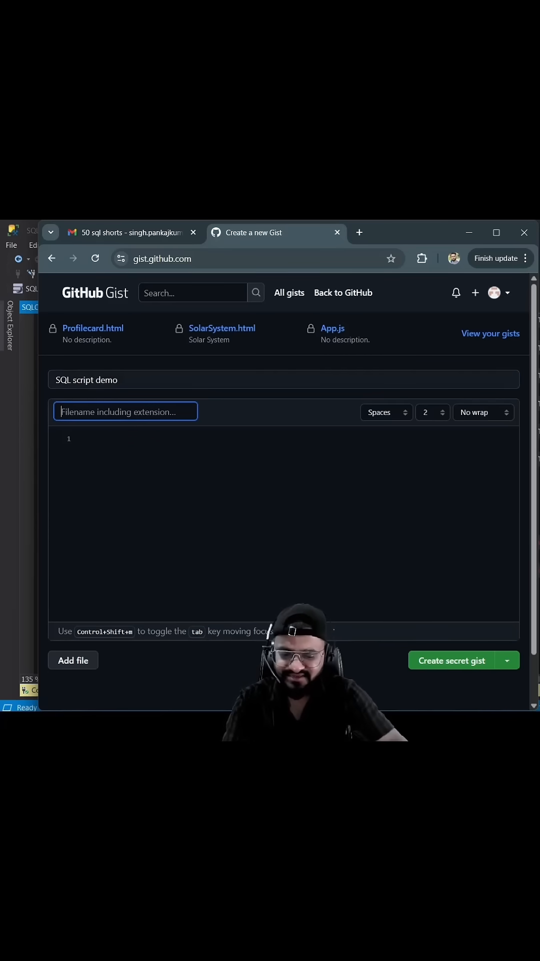
type(".sql")
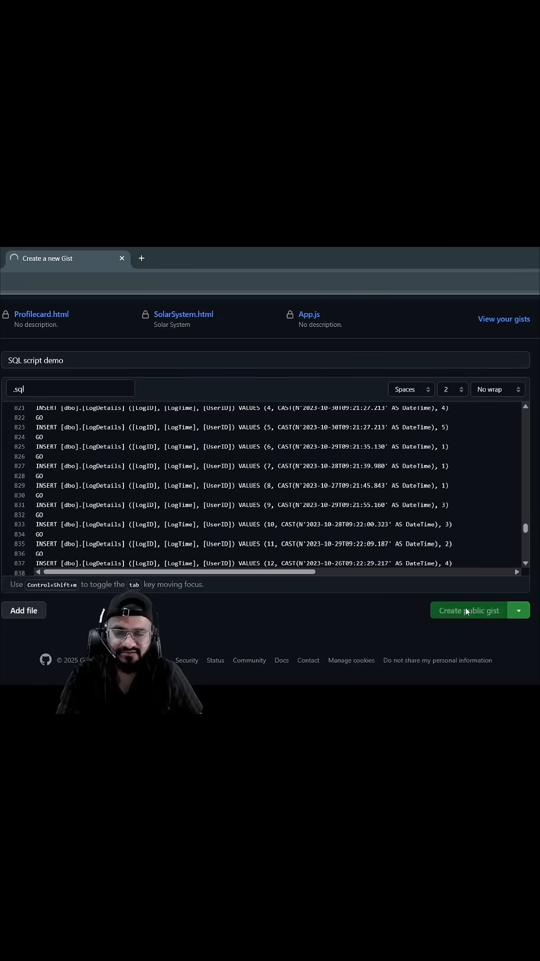
left_click(468, 610)
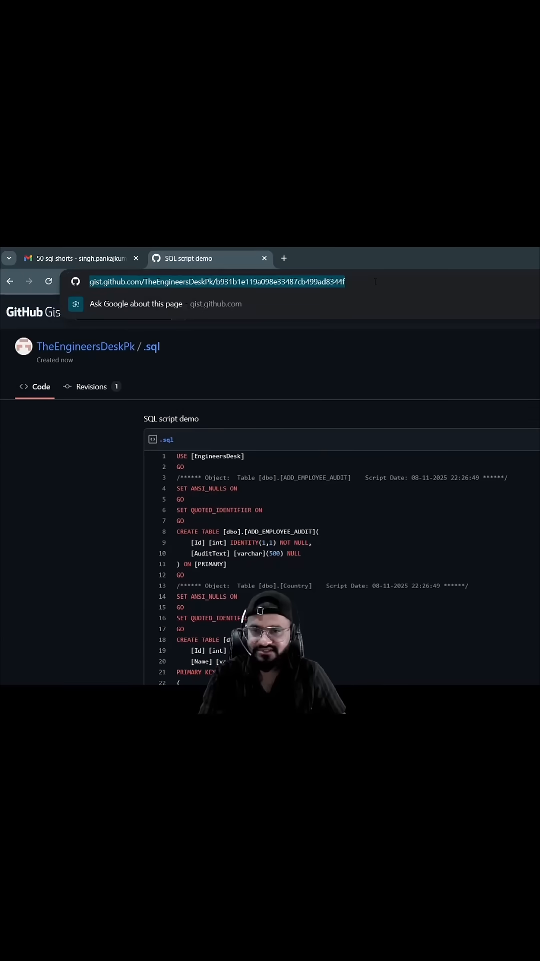
type("cc")
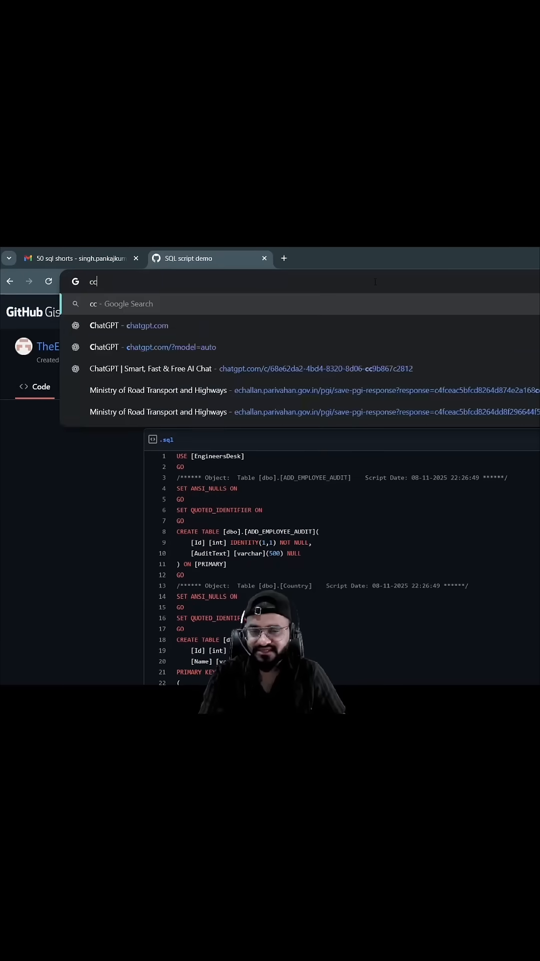